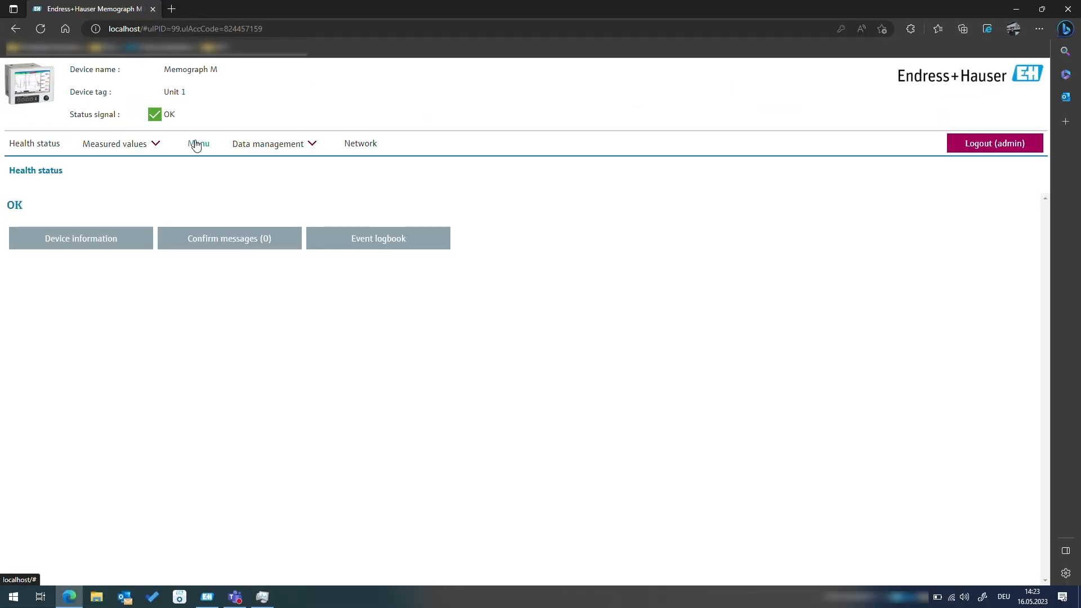
- Change the System > Security 'Protected by' setting to FDA 21 CFR Part 11 and confirm
{"action": "left_click", "coordinate": [198, 144]}
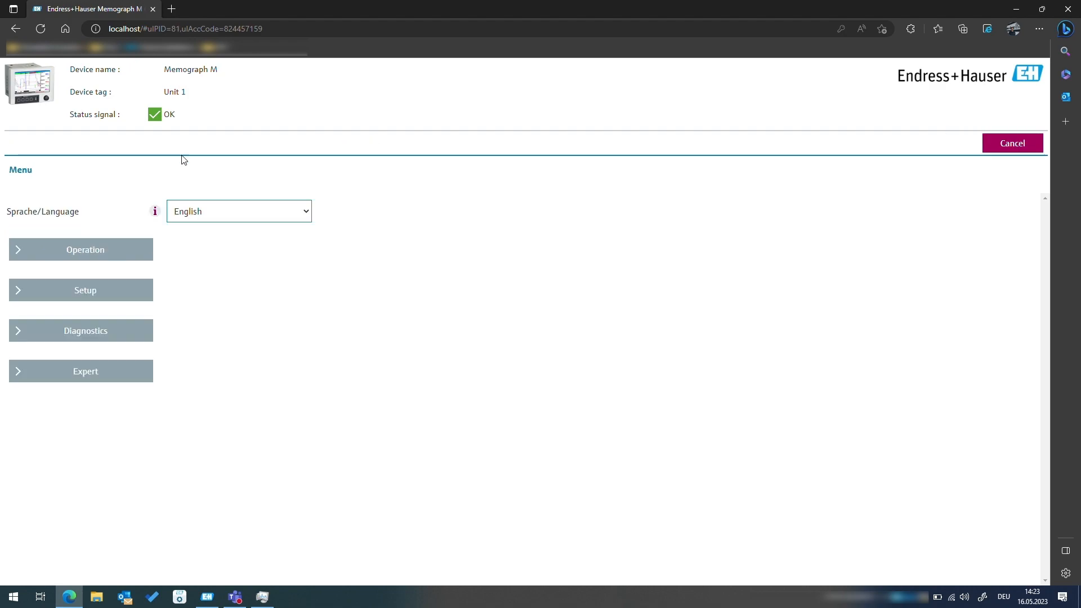
{"action": "left_click", "coordinate": [85, 289]}
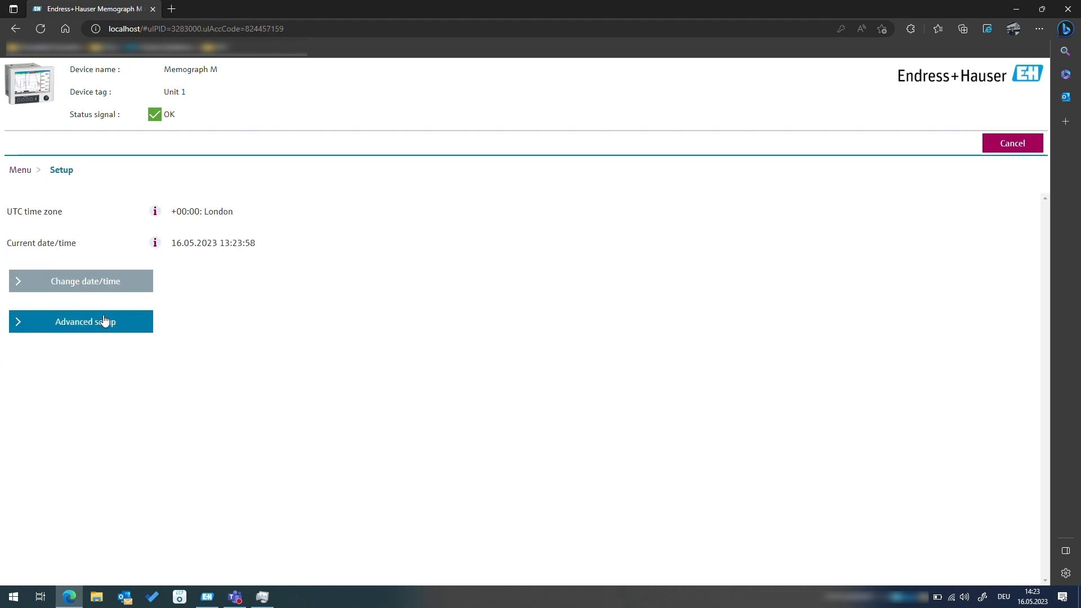
{"action": "left_click", "coordinate": [81, 321]}
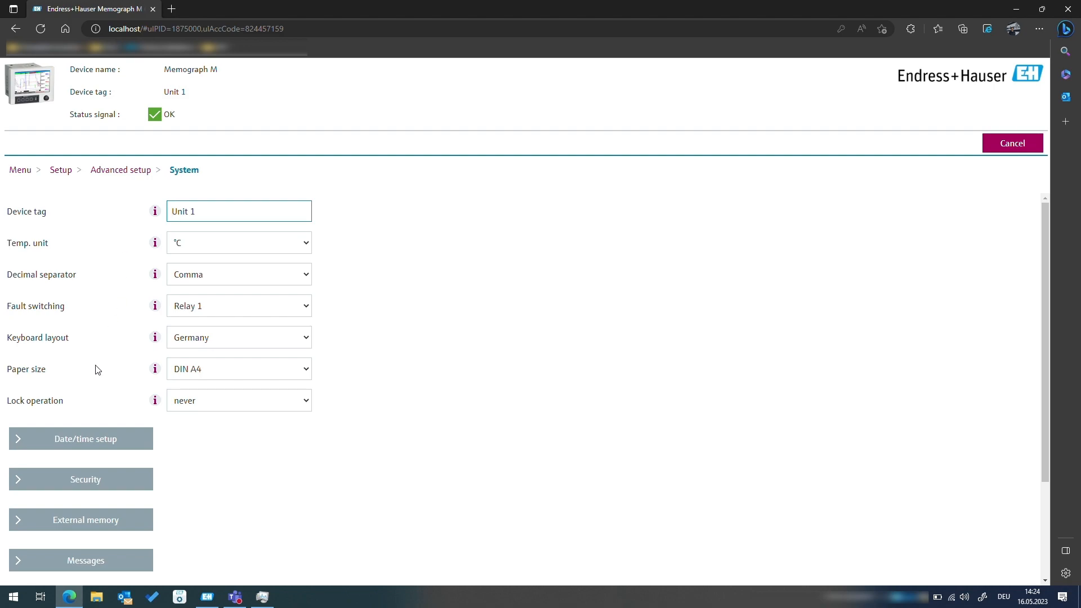
{"action": "left_click", "coordinate": [80, 478]}
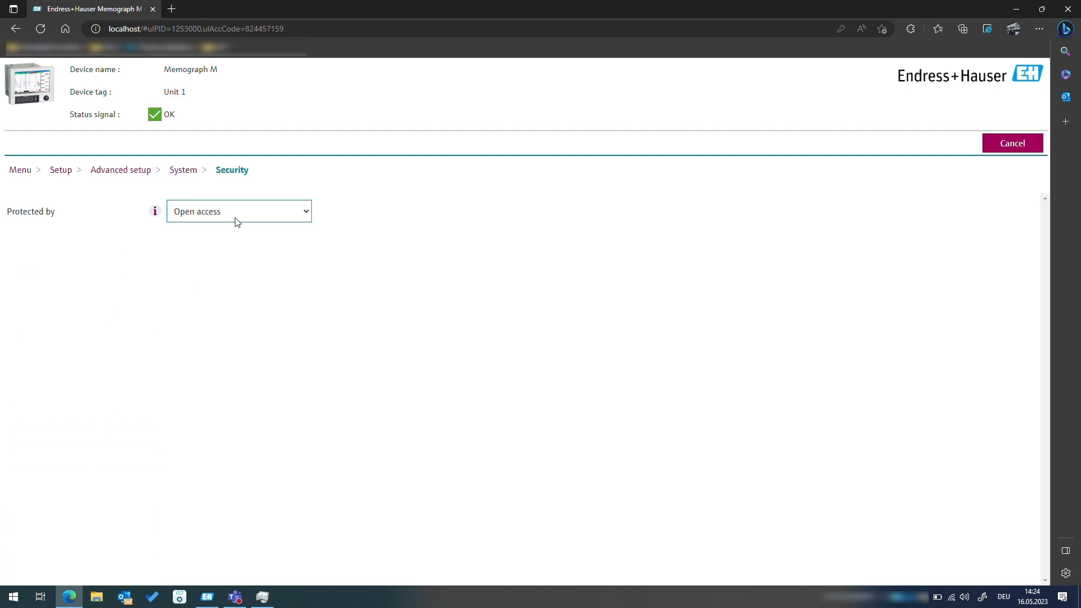
{"action": "left_click", "coordinate": [237, 211]}
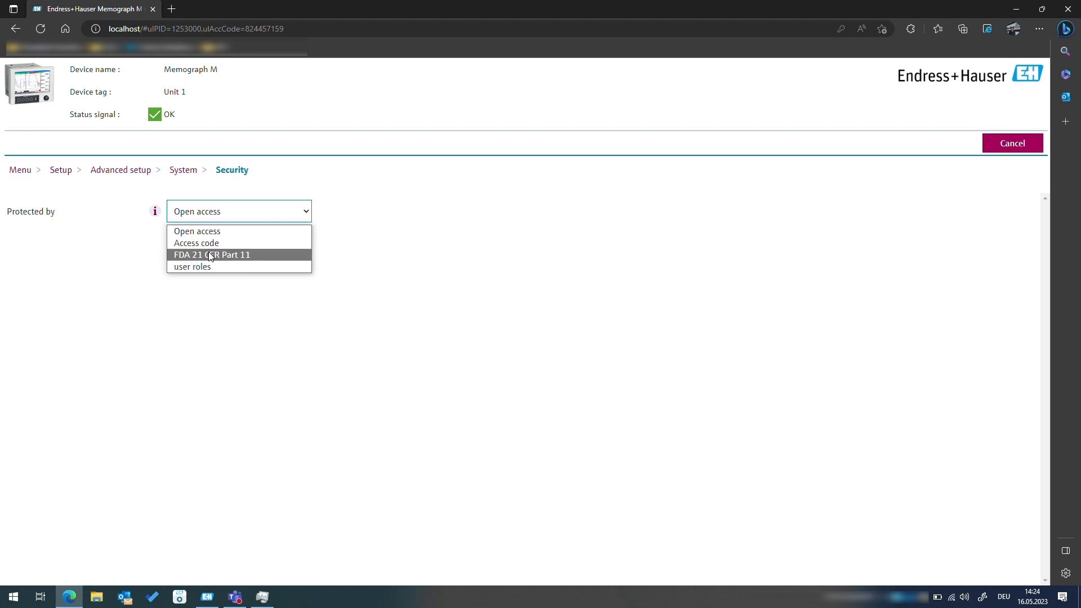
{"action": "mouse_move", "coordinate": [206, 243]}
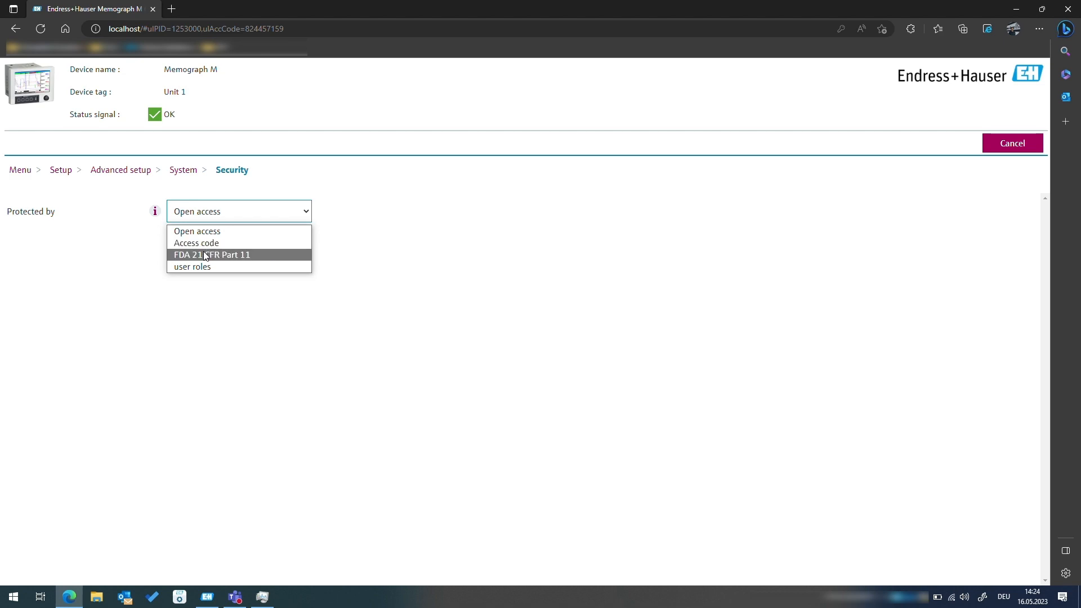
{"action": "left_click", "coordinate": [211, 255]}
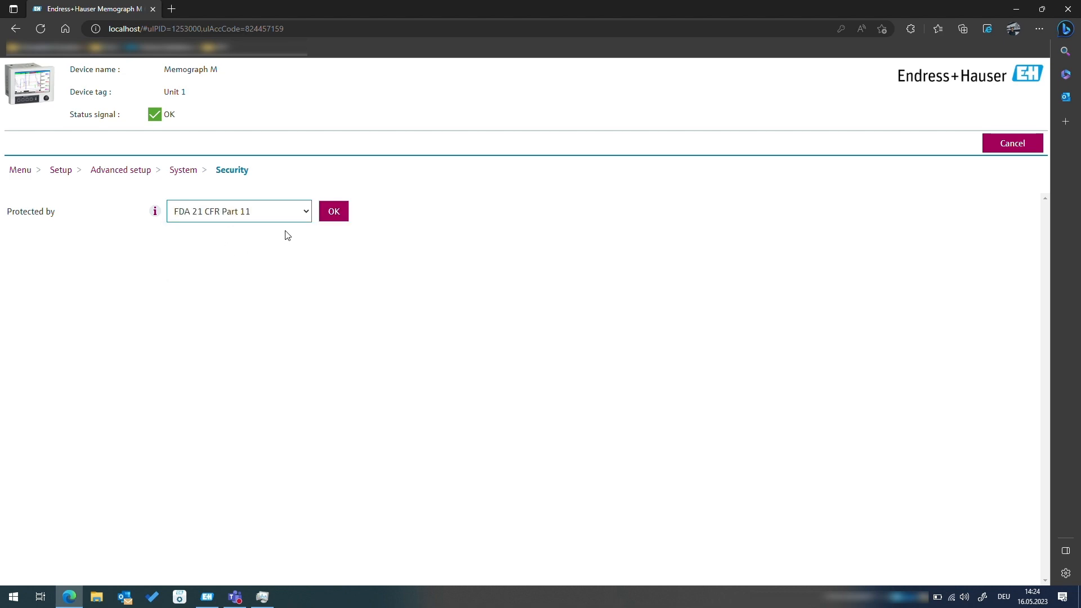
{"action": "left_click", "coordinate": [333, 211]}
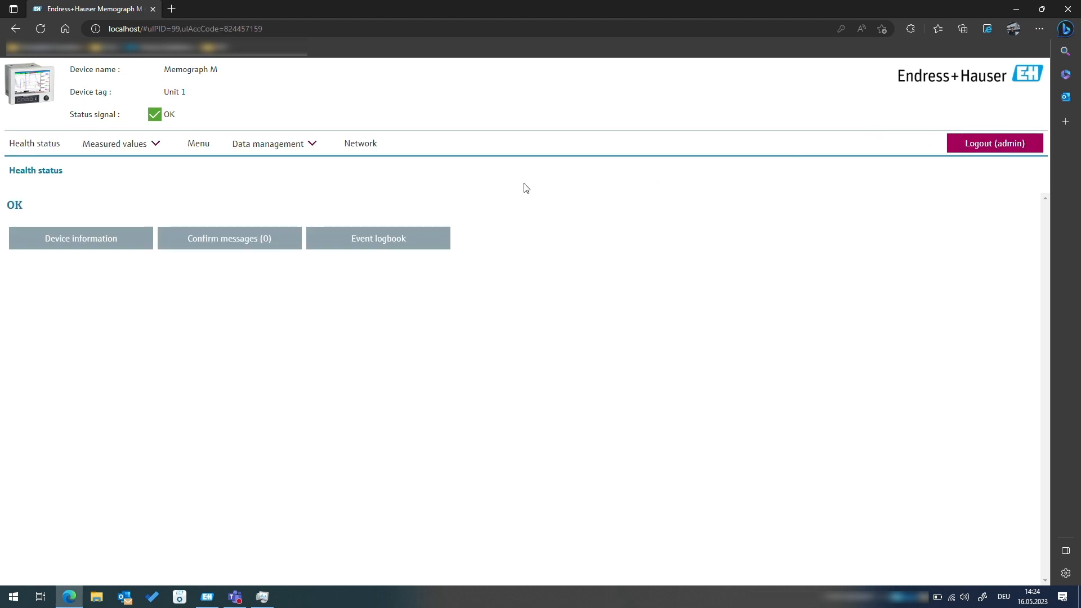
- Add an Administrator account with ID admin1, name a1, and a password
{"action": "left_click", "coordinate": [197, 143]}
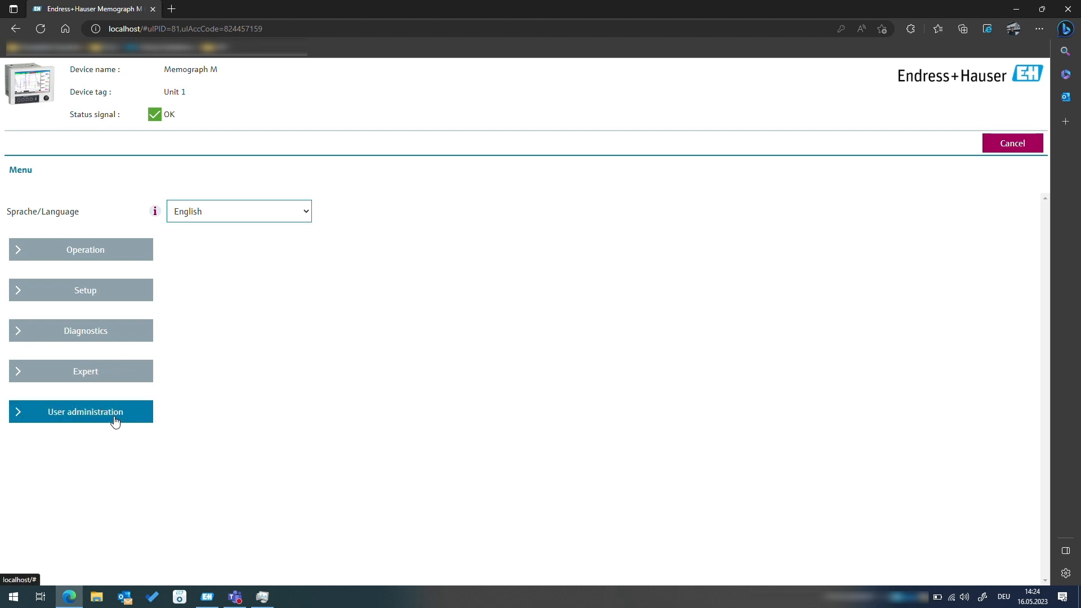
{"action": "left_click", "coordinate": [80, 412]}
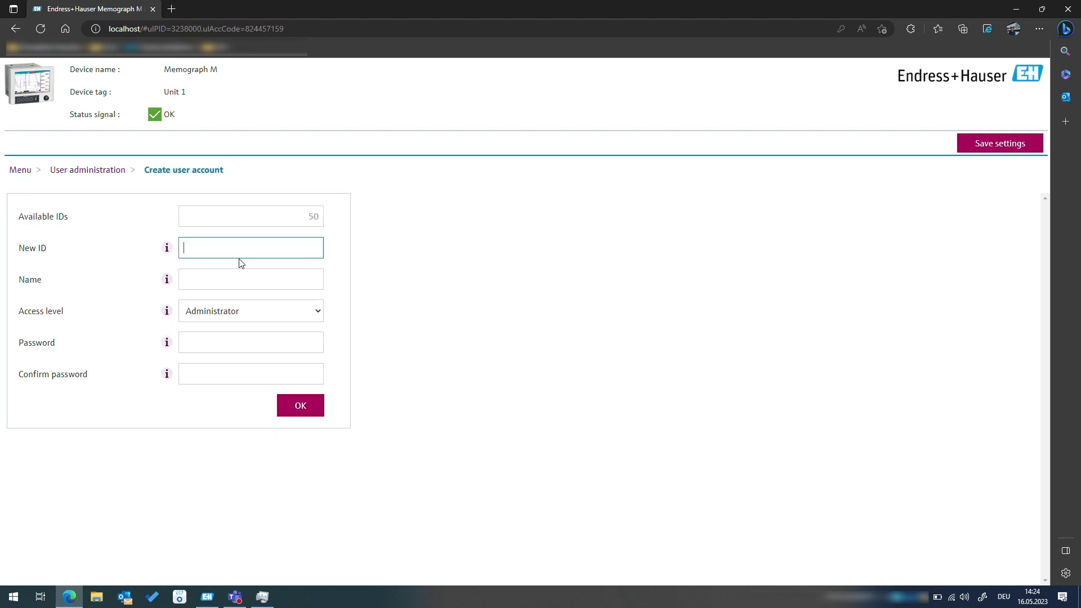
{"action": "type", "text": "ad"}
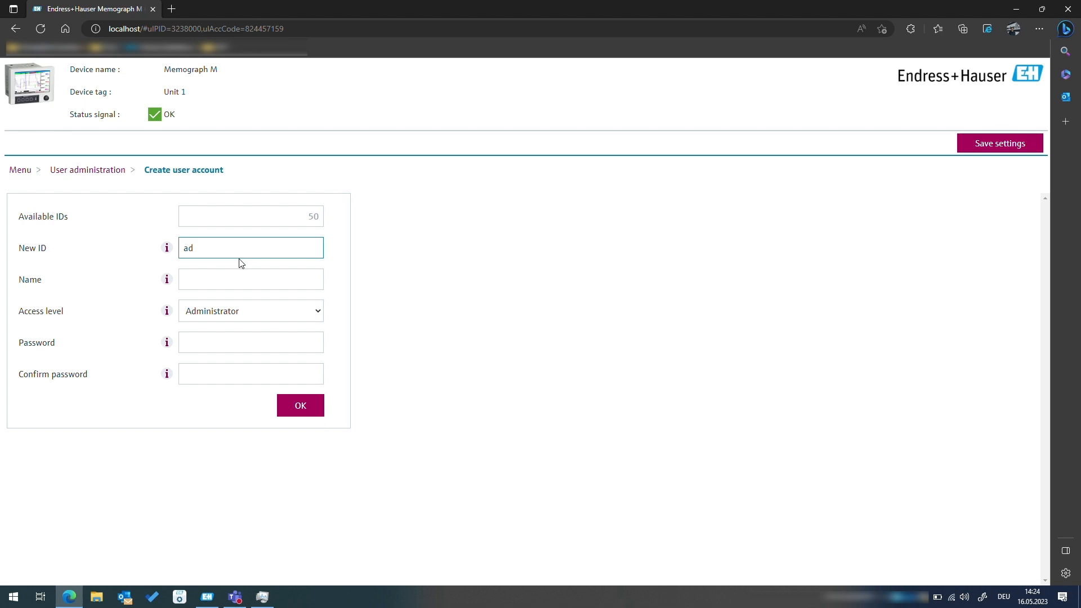
{"action": "type", "text": "a"}
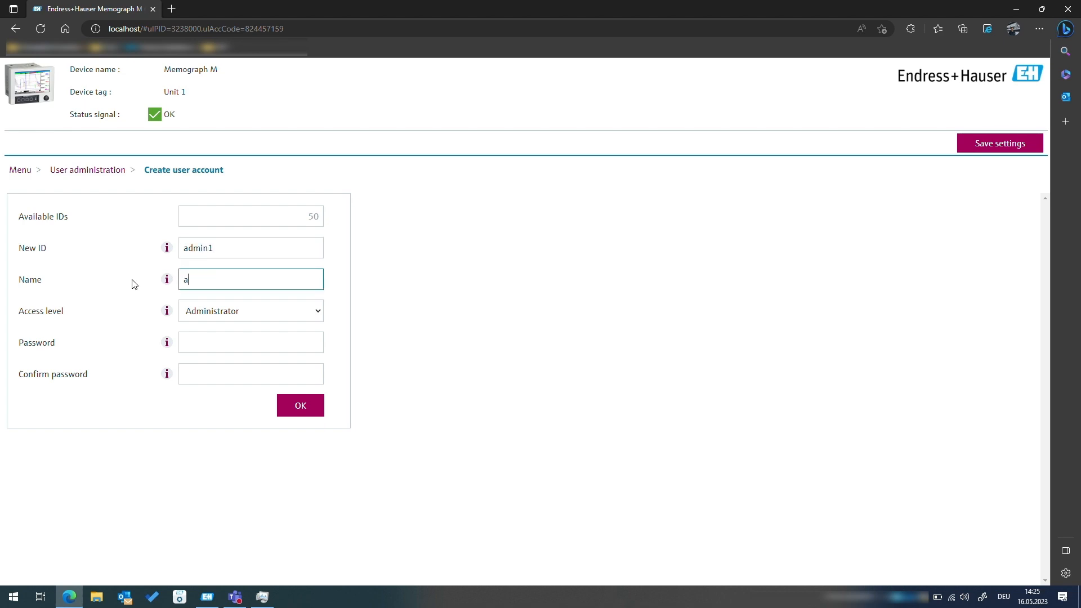
{"action": "type", "text": "1"}
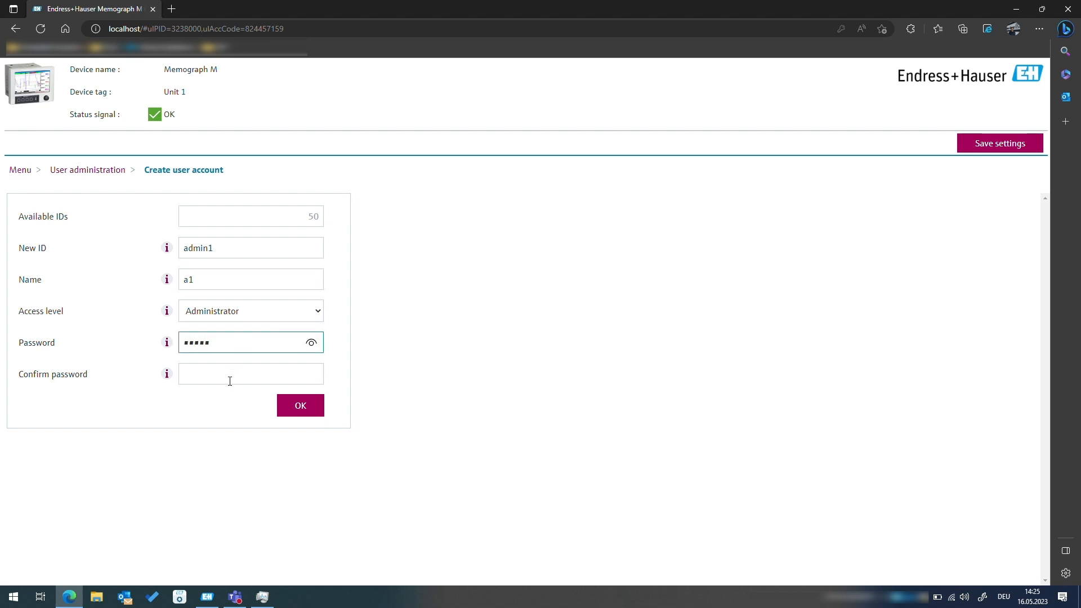
{"action": "type", "text": "•••••"}
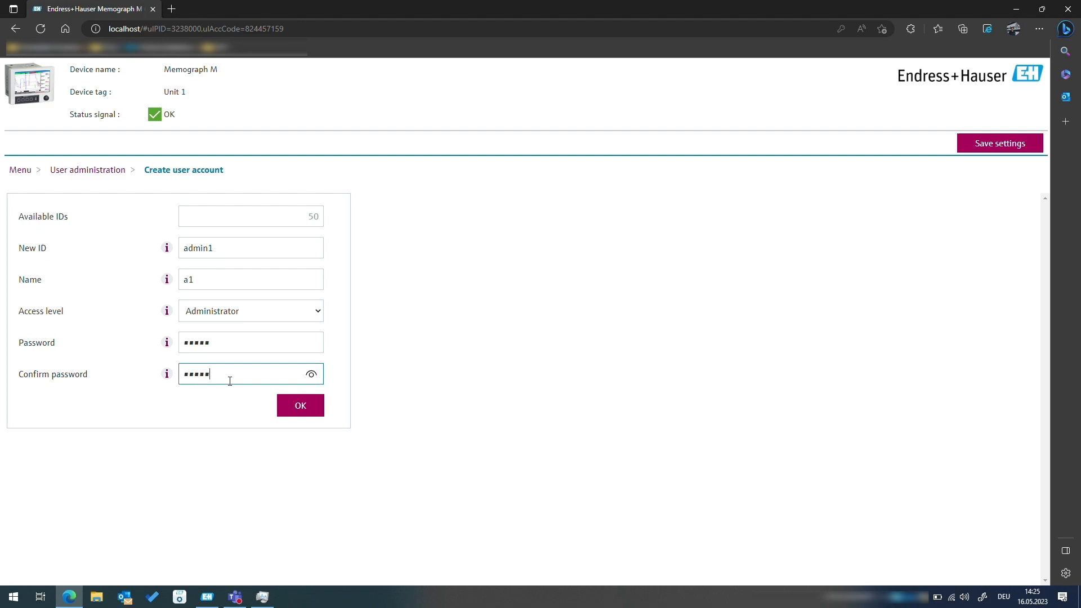
{"action": "left_click", "coordinate": [300, 405]}
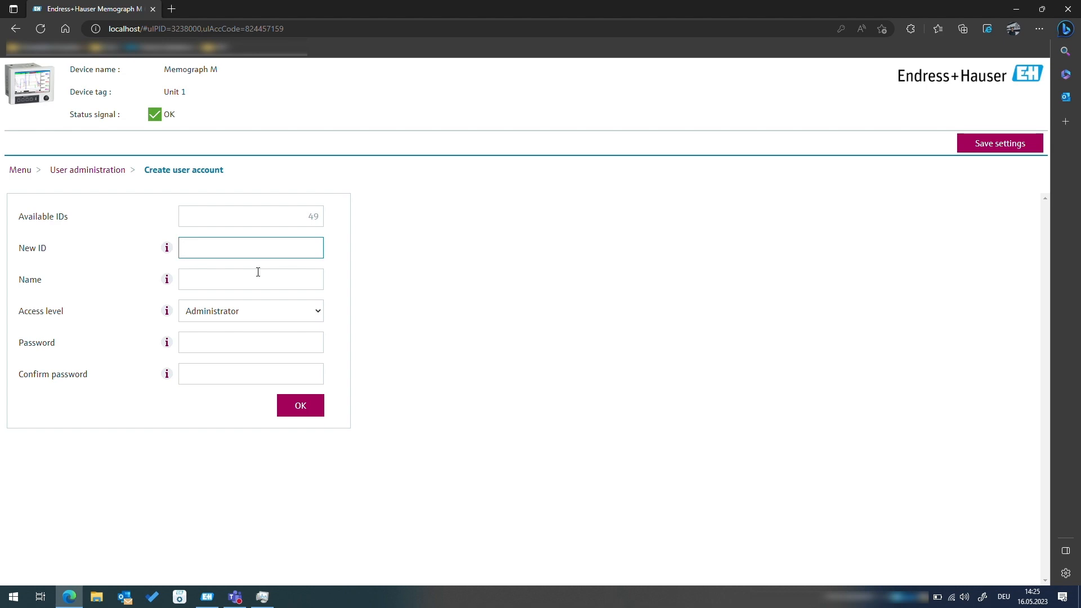
- Fill in ID user1, name u_l1, and User level 1 access, then begin the password
{"action": "type", "text": "user1"}
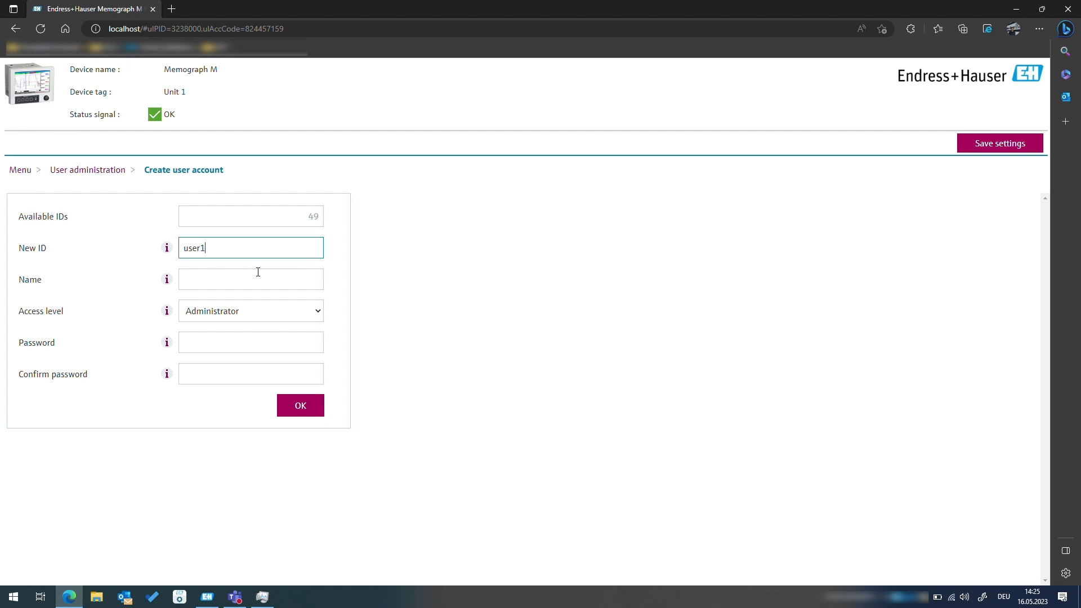
{"action": "type", "text": "u"}
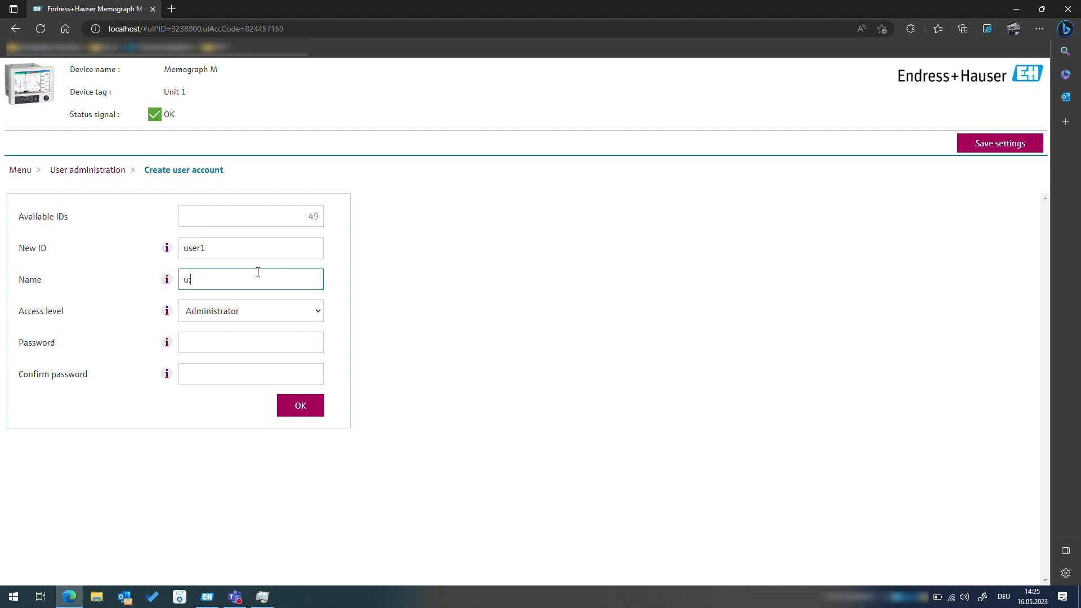
{"action": "type", "text": "_"}
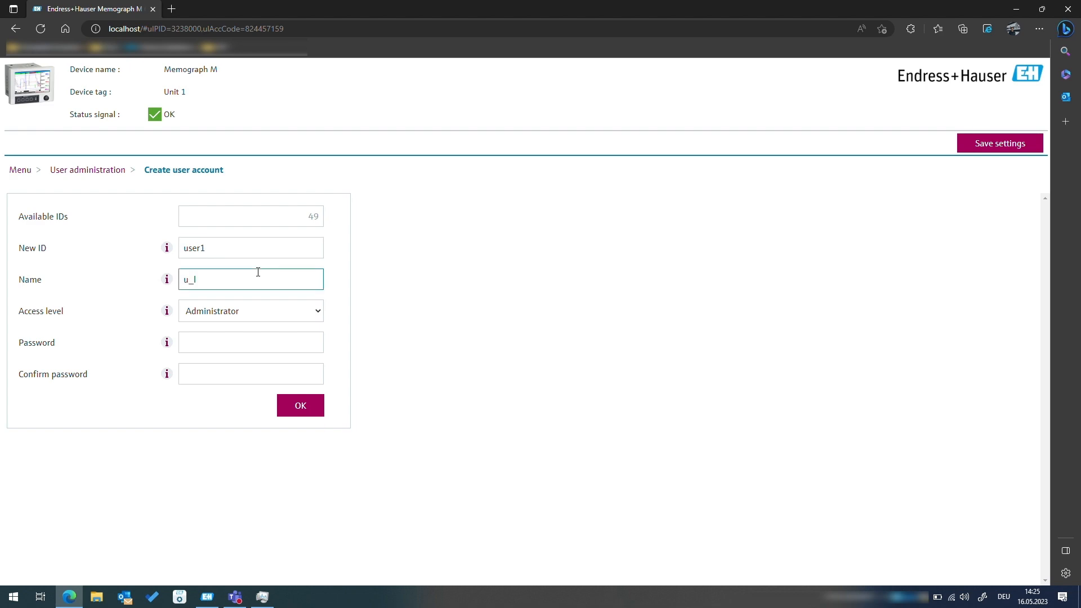
{"action": "left_click", "coordinate": [250, 310]}
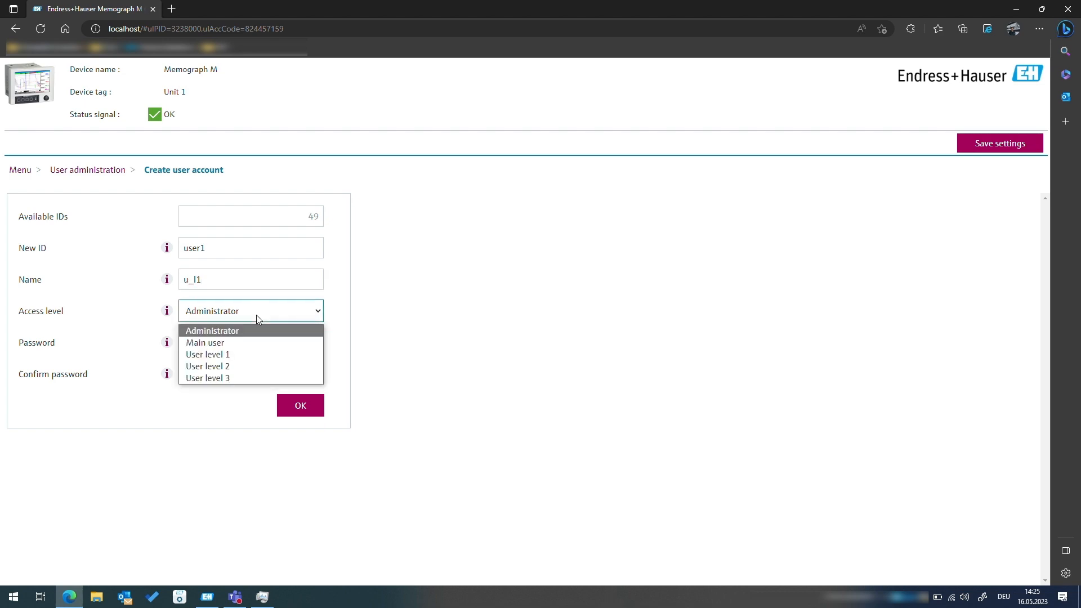
{"action": "left_click", "coordinate": [207, 353]}
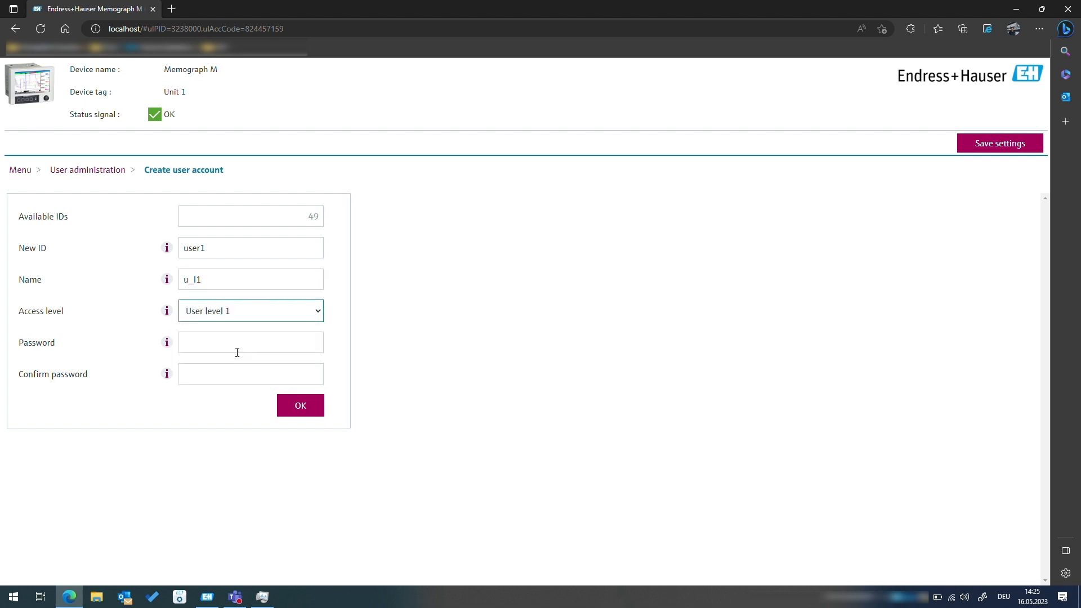
{"action": "left_click", "coordinate": [250, 342]}
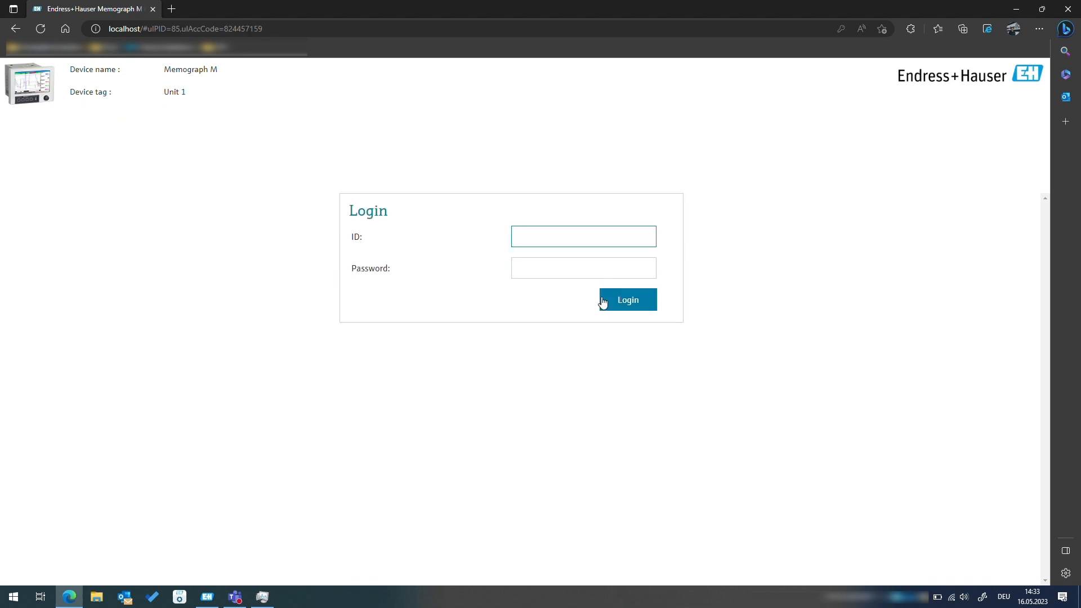
- Log into the Memograph M with the user1 ID and password
{"action": "left_click", "coordinate": [582, 236]}
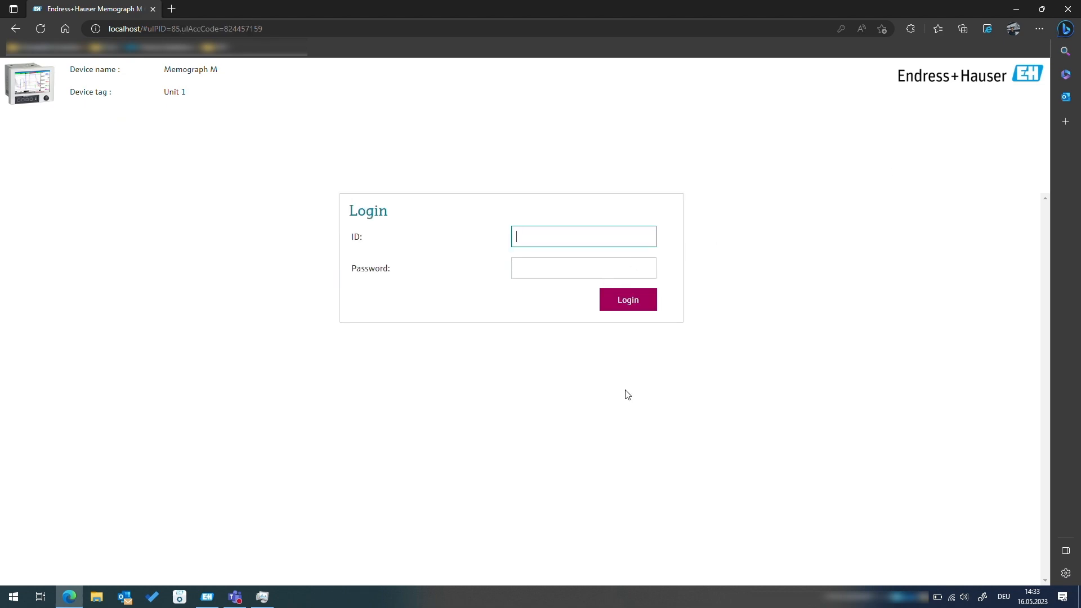
{"action": "type", "text": "user1"}
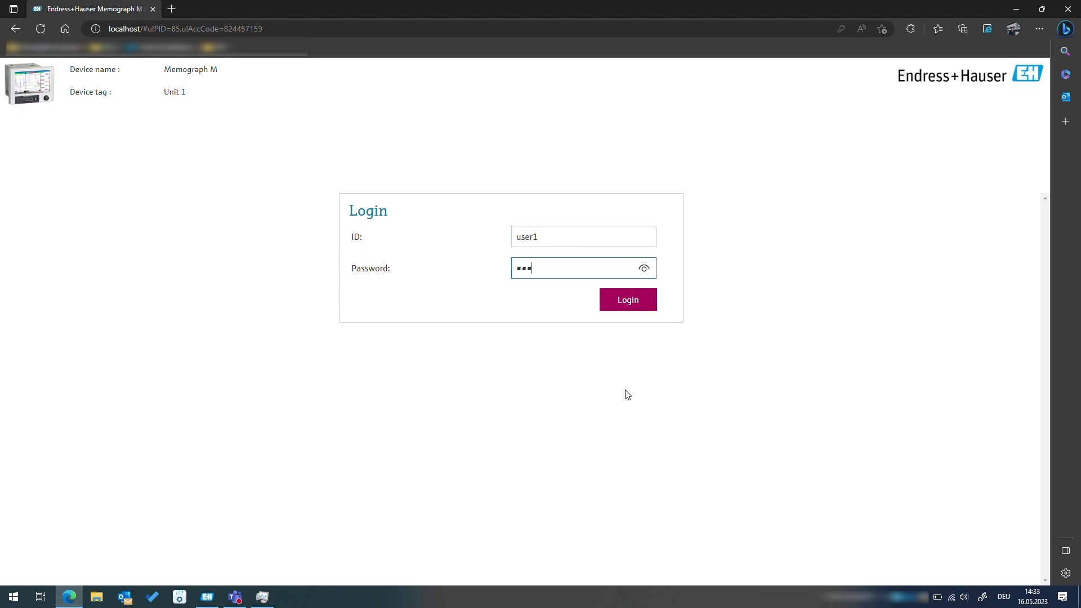
{"action": "left_click", "coordinate": [627, 299]}
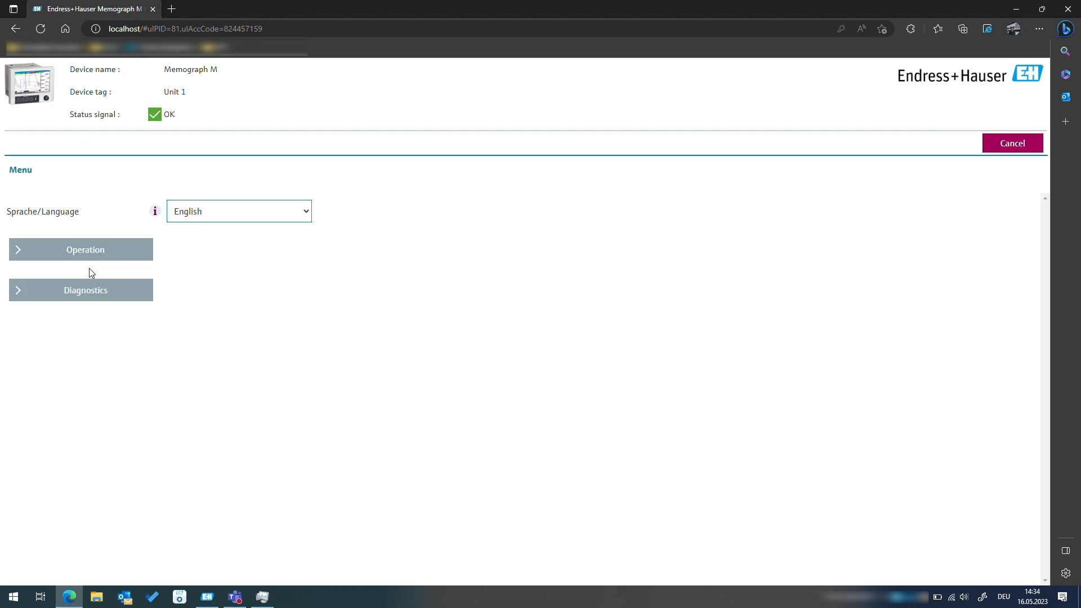
{"action": "mouse_move", "coordinate": [48, 283]}
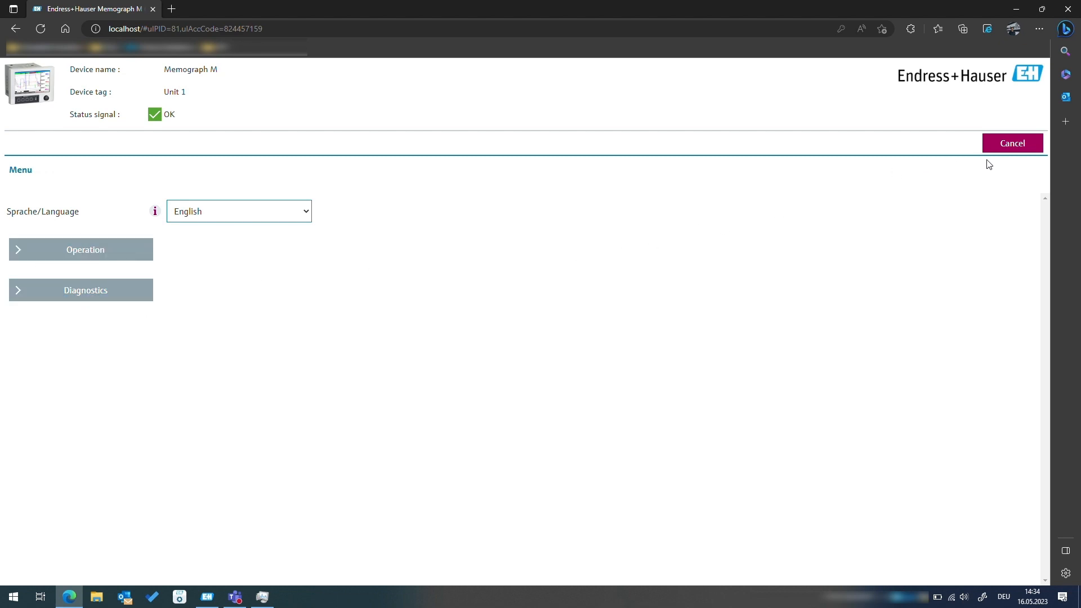
- Browse the measured values curves and the user1 menu, then return to health status
{"action": "left_click", "coordinate": [1011, 142]}
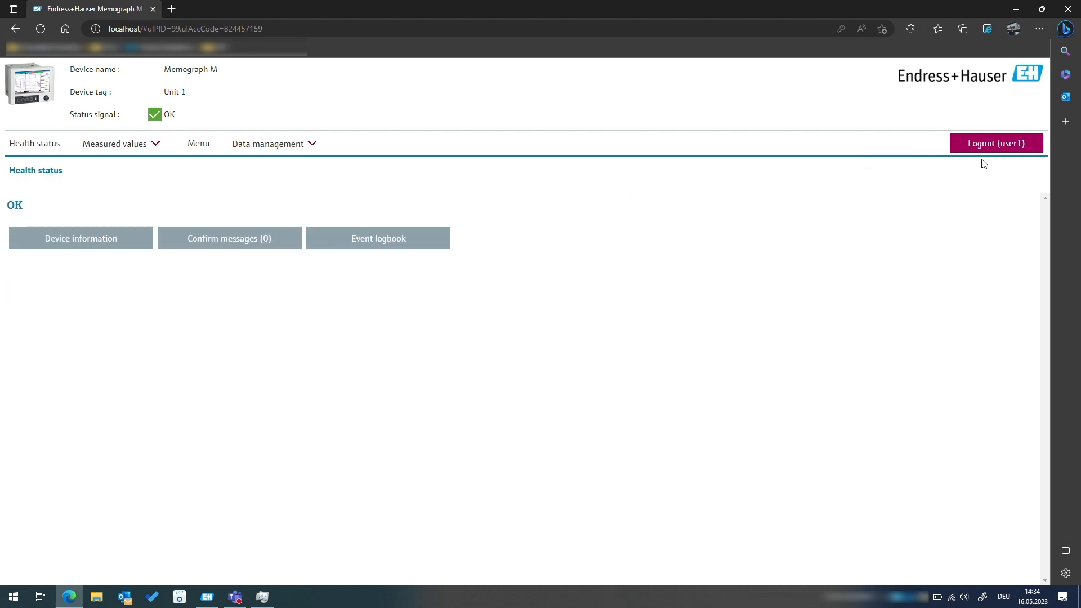
{"action": "mouse_move", "coordinate": [197, 144]}
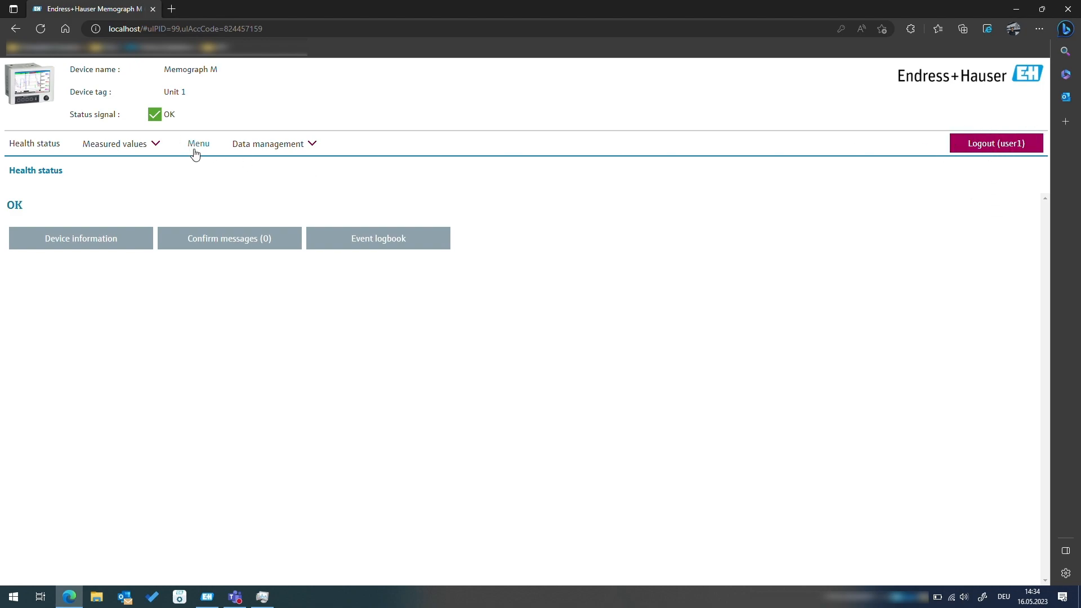
{"action": "left_click", "coordinate": [114, 143]}
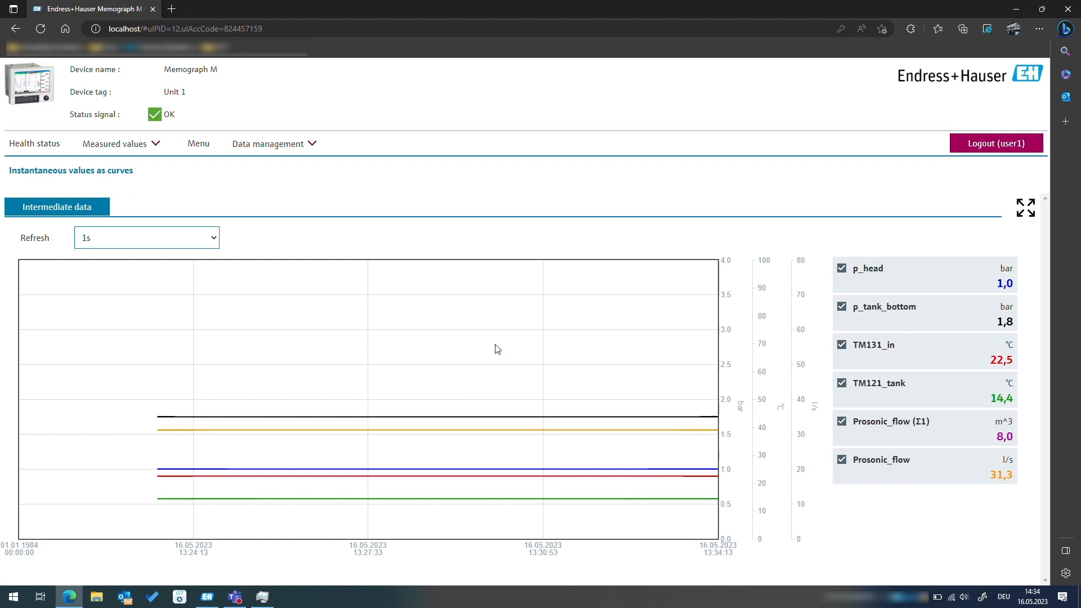
{"action": "mouse_move", "coordinate": [543, 280]}
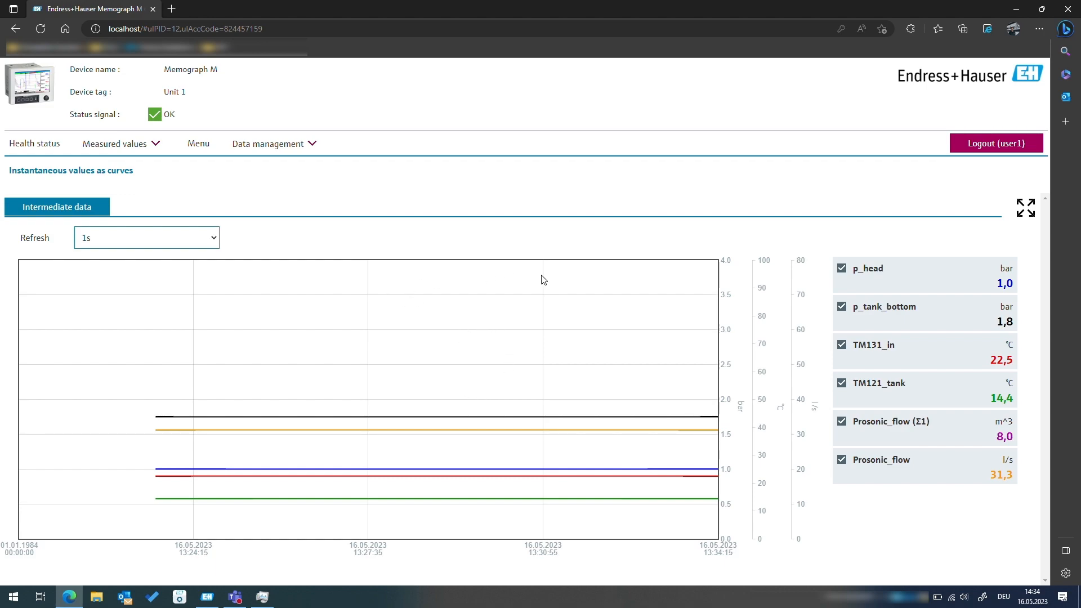
{"action": "mouse_move", "coordinate": [198, 143]}
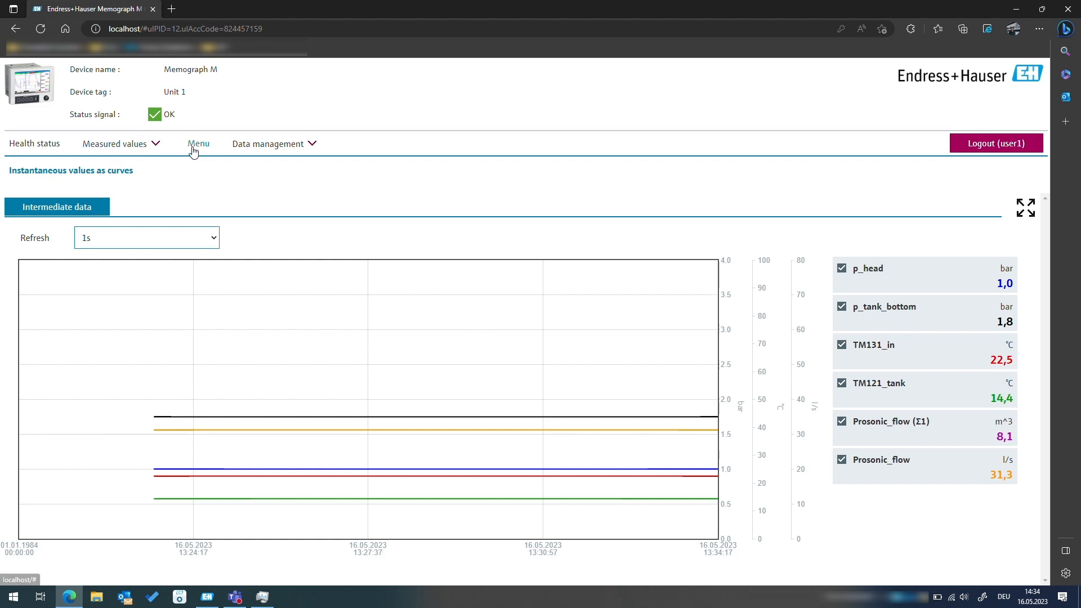
{"action": "left_click", "coordinate": [198, 144]}
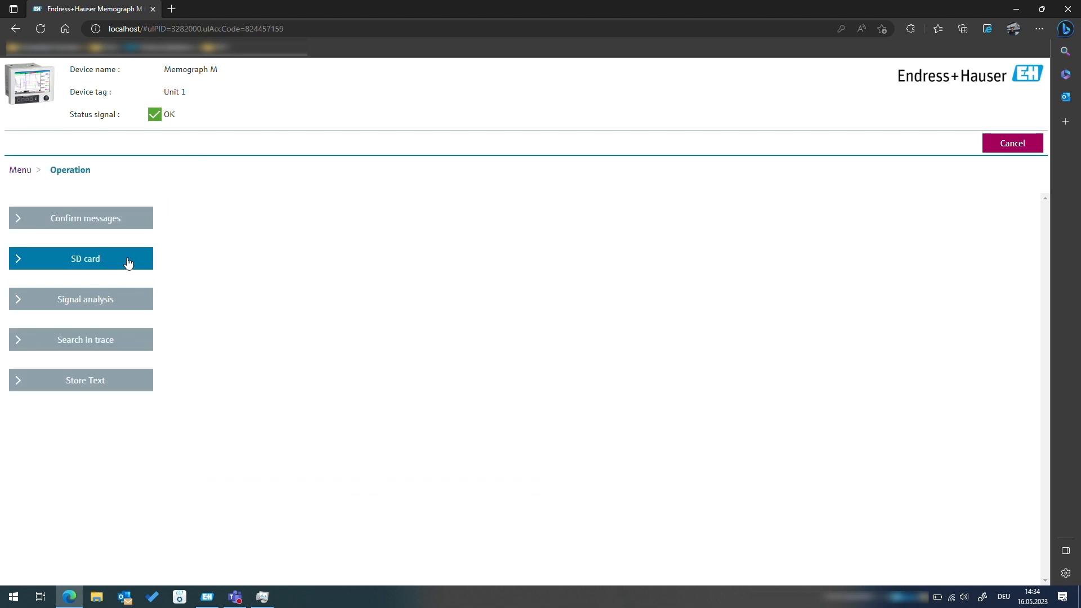
{"action": "left_click", "coordinate": [85, 380]}
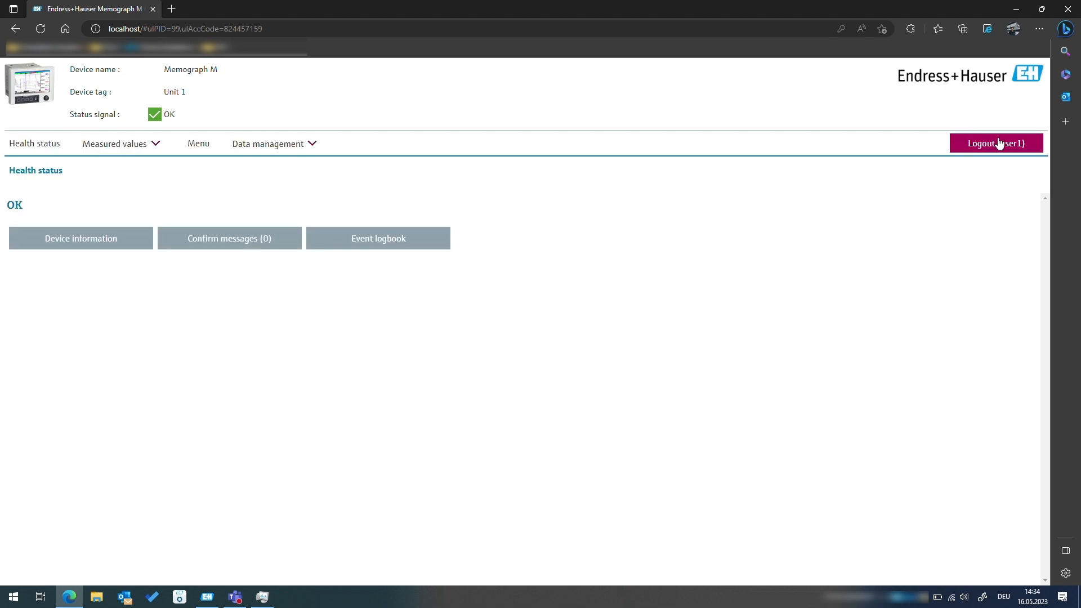
- Log out user1, sign in as admin1, and view Advanced setup's universal inputs list
{"action": "left_click", "coordinate": [995, 144]}
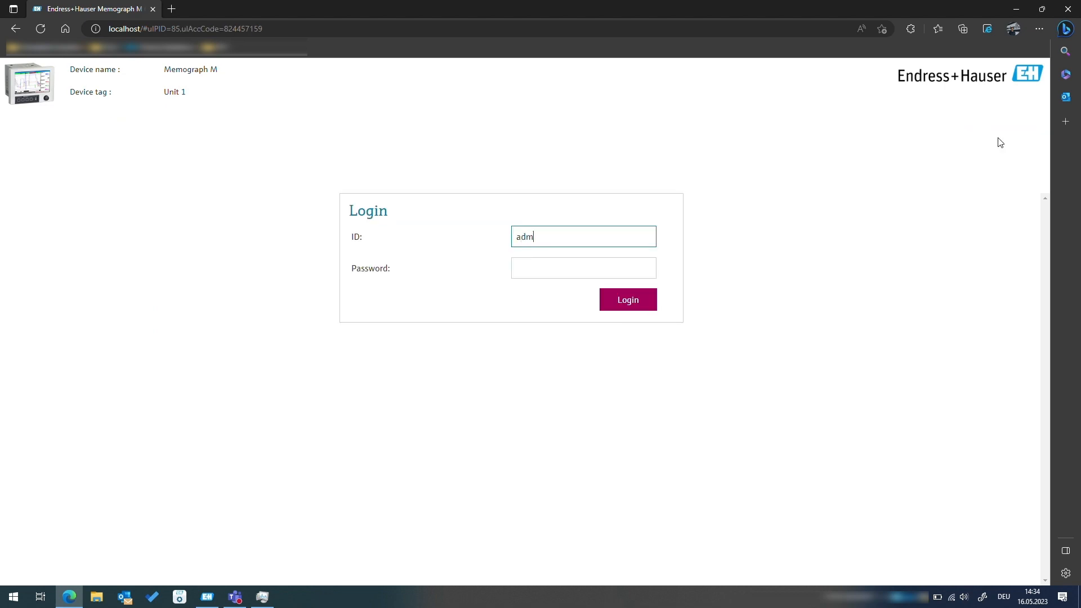
{"action": "type", "text": "in1"}
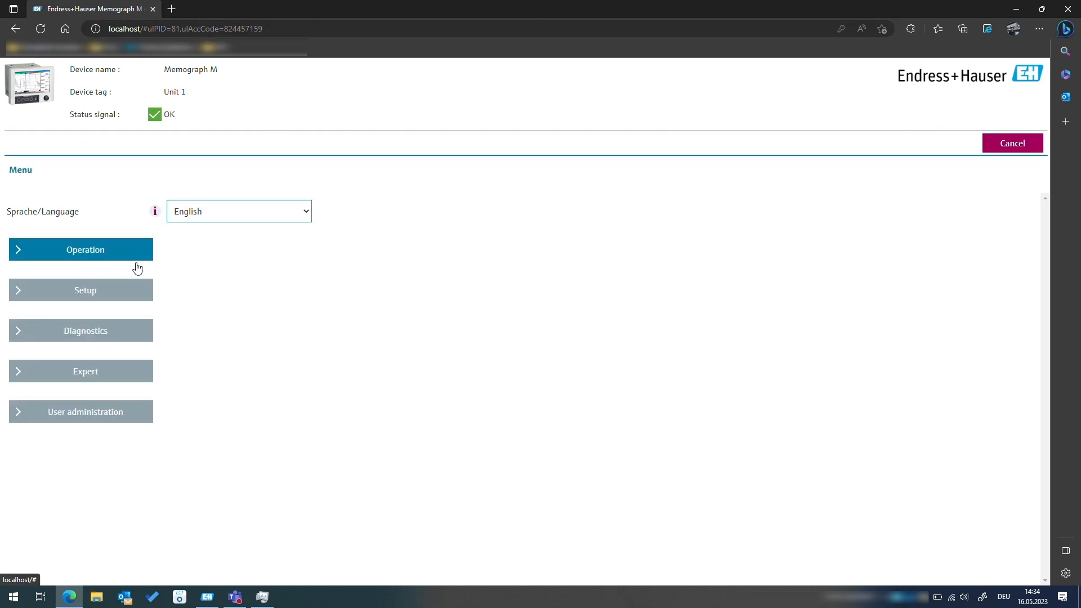
{"action": "left_click", "coordinate": [85, 289]}
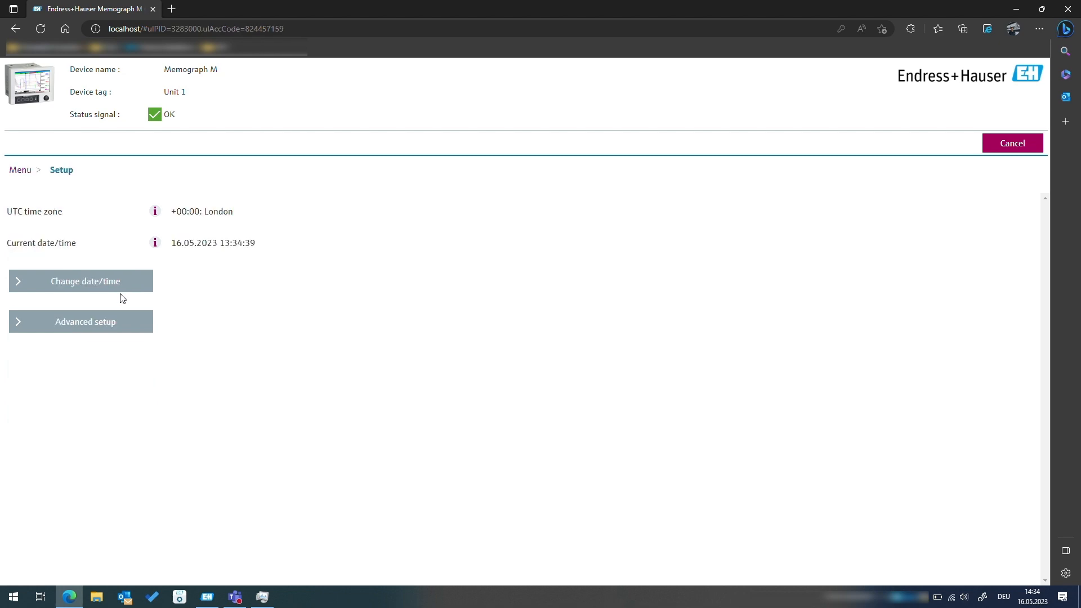
{"action": "left_click", "coordinate": [80, 322]}
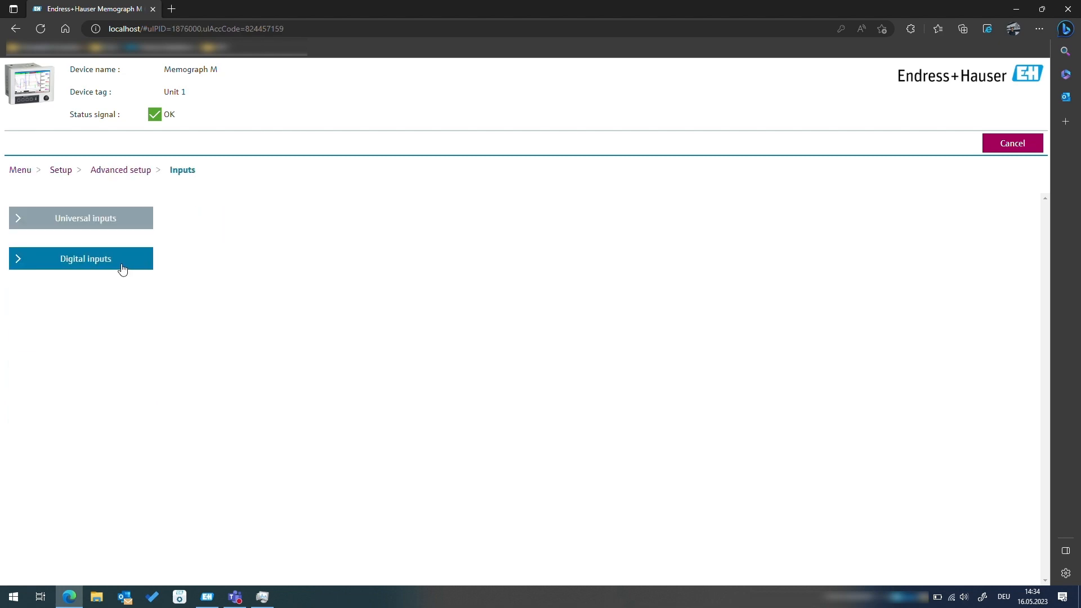
{"action": "left_click", "coordinate": [80, 217]}
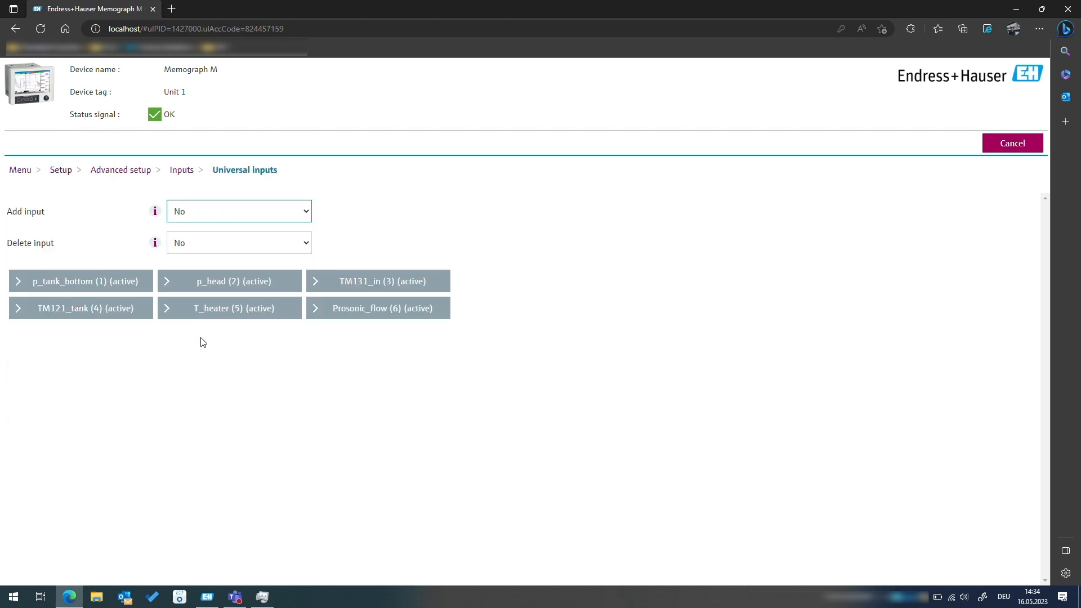
{"action": "mouse_move", "coordinate": [925, 207]}
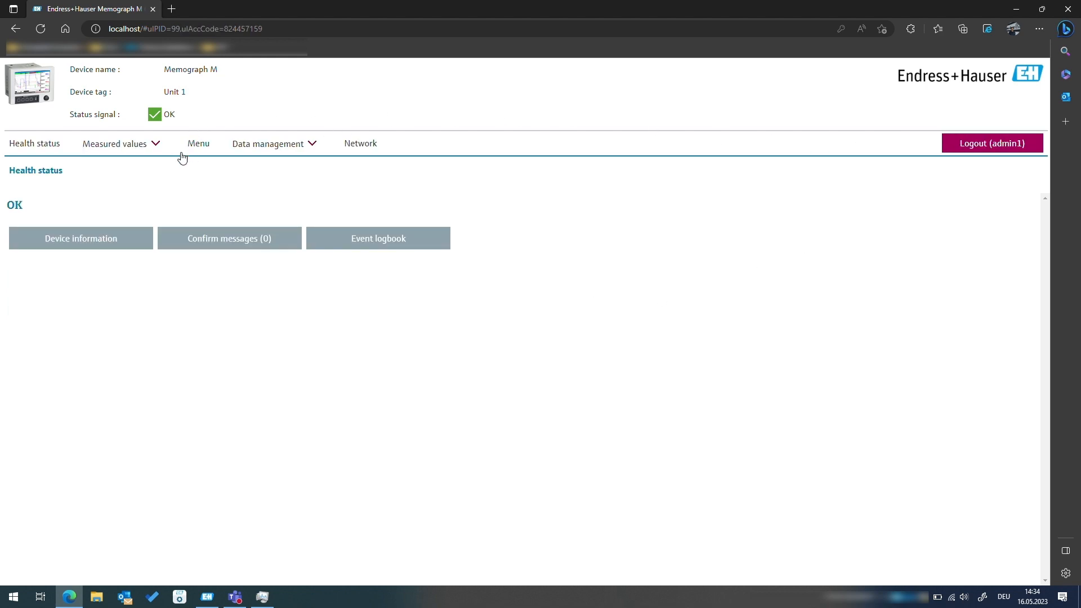
- Choose FDA 21 CFR Part 11 in 'Protected by' and confirm it
{"action": "left_click", "coordinate": [237, 211]}
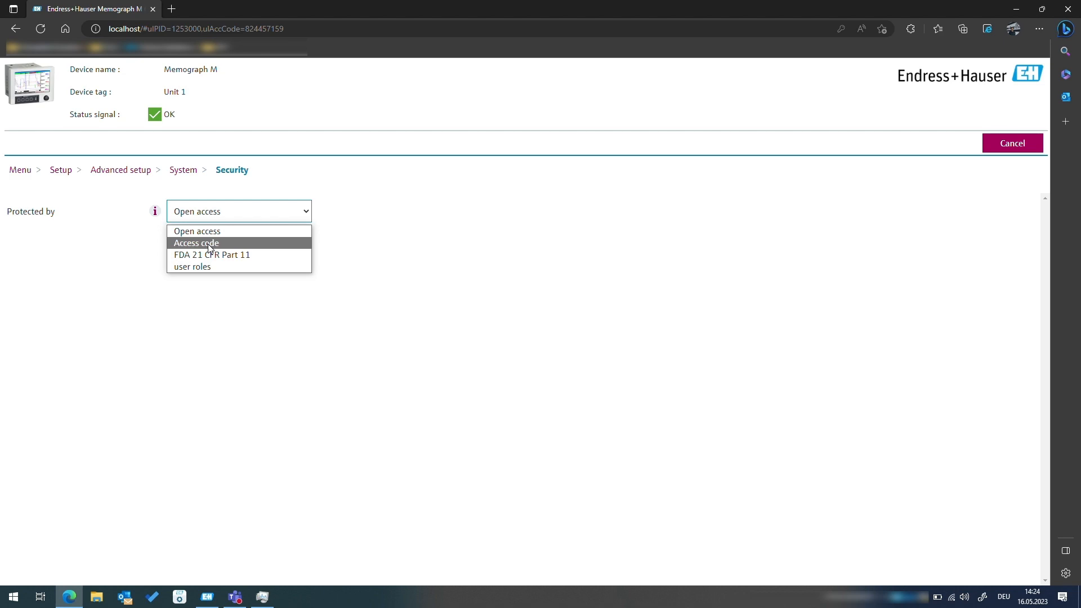
{"action": "mouse_move", "coordinate": [212, 254]}
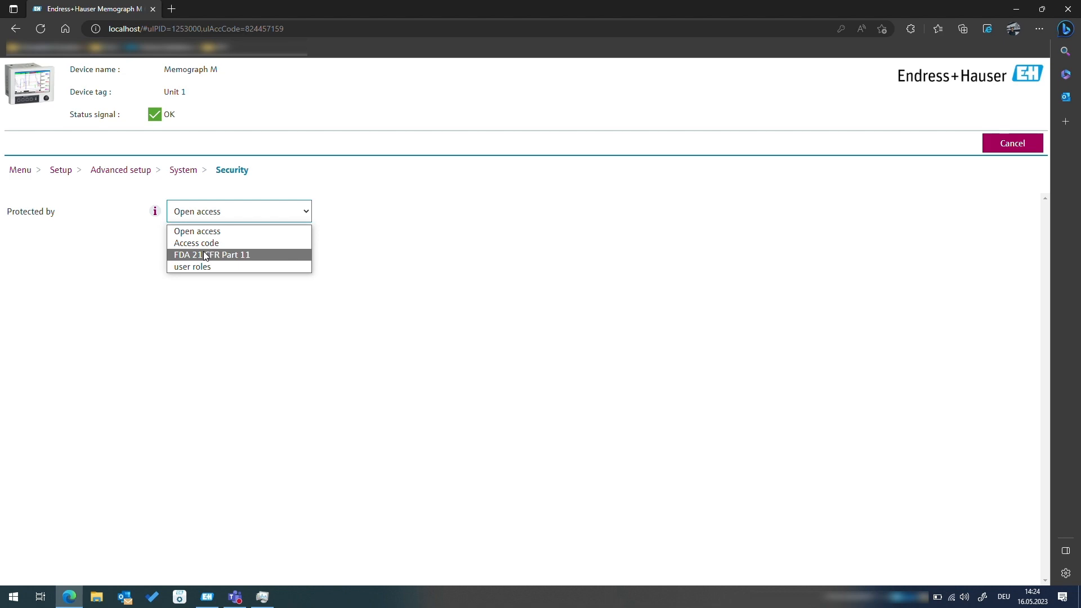
{"action": "left_click", "coordinate": [211, 254]}
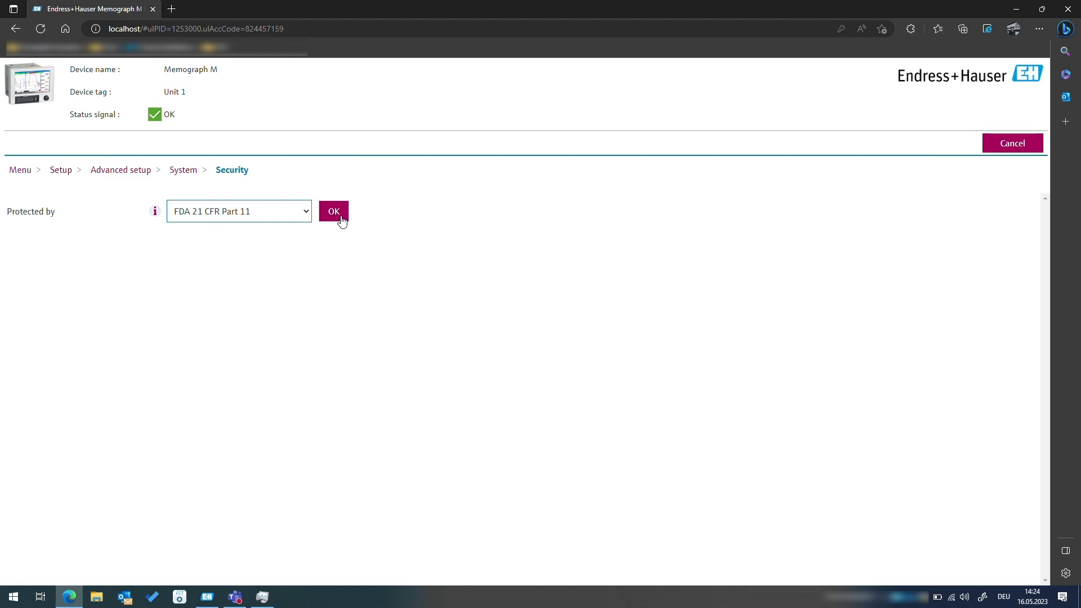
{"action": "left_click", "coordinate": [334, 211]}
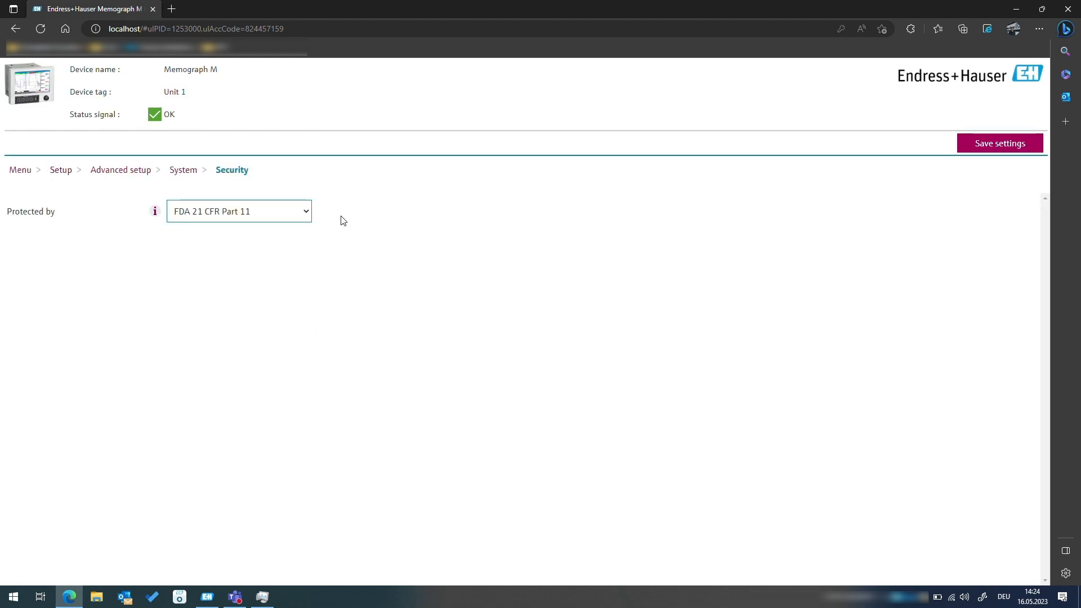